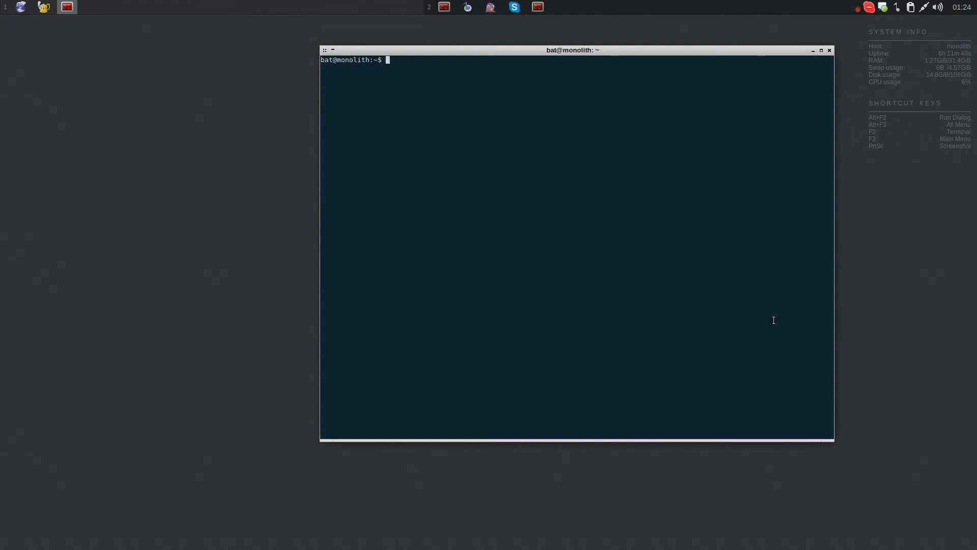
mouse_move(764, 311)
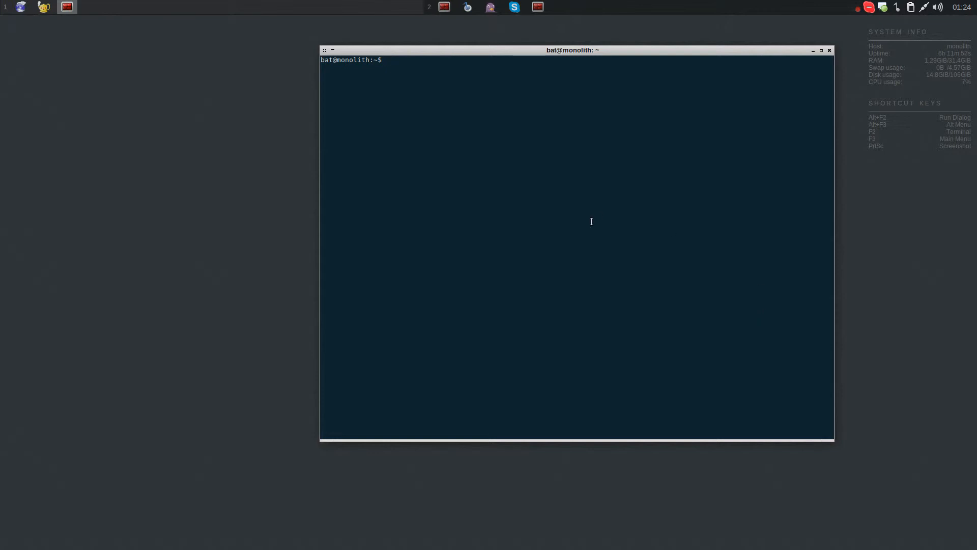
mouse_move(634, 232)
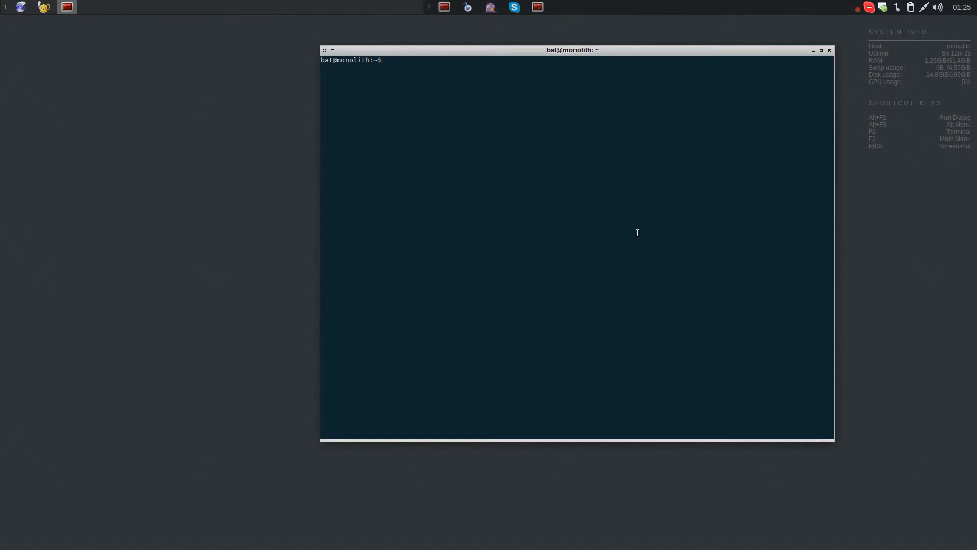
mouse_move(546, 162)
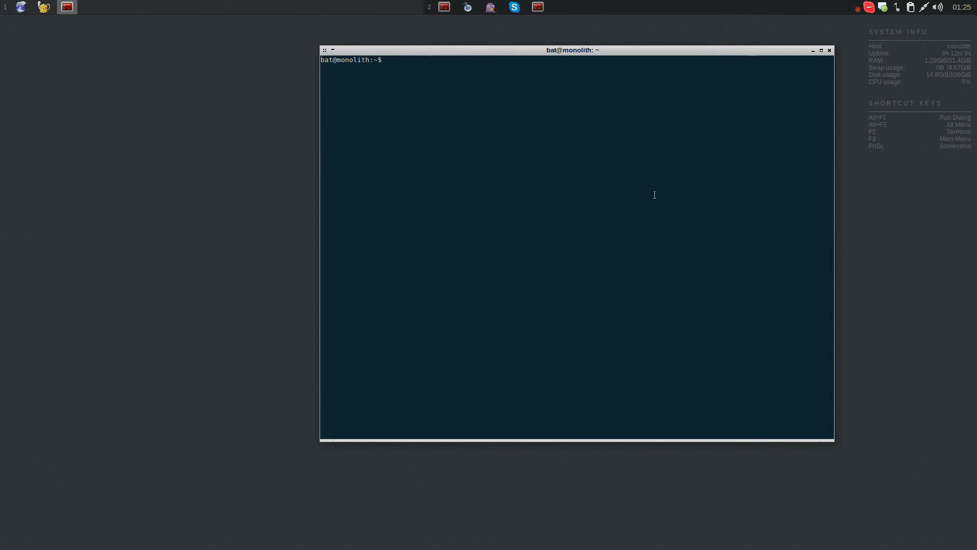
mouse_move(583, 192)
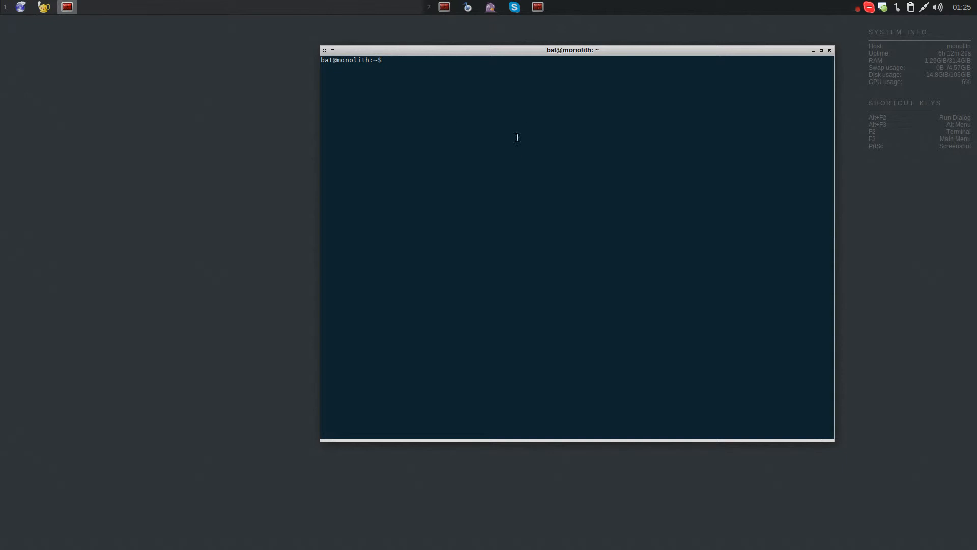
mouse_move(511, 132)
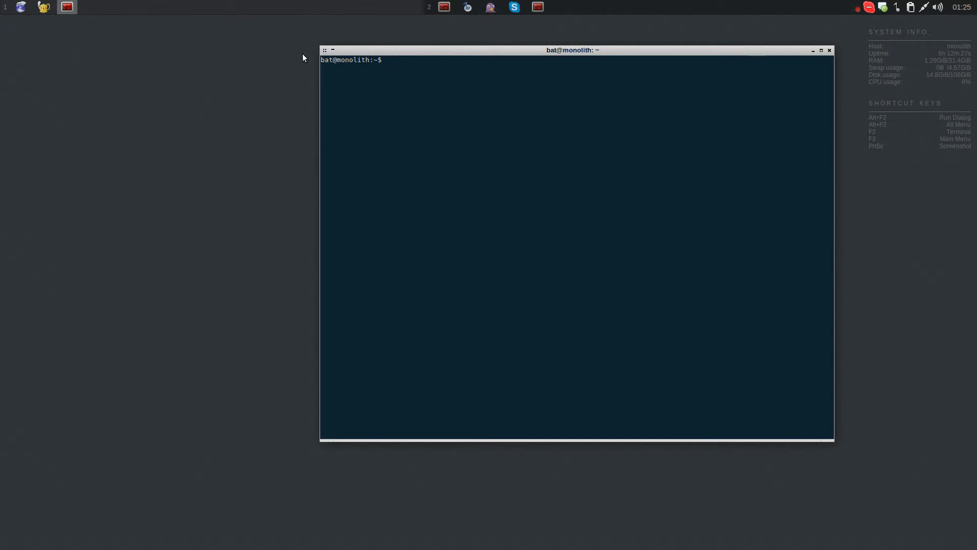
mouse_move(715, 223)
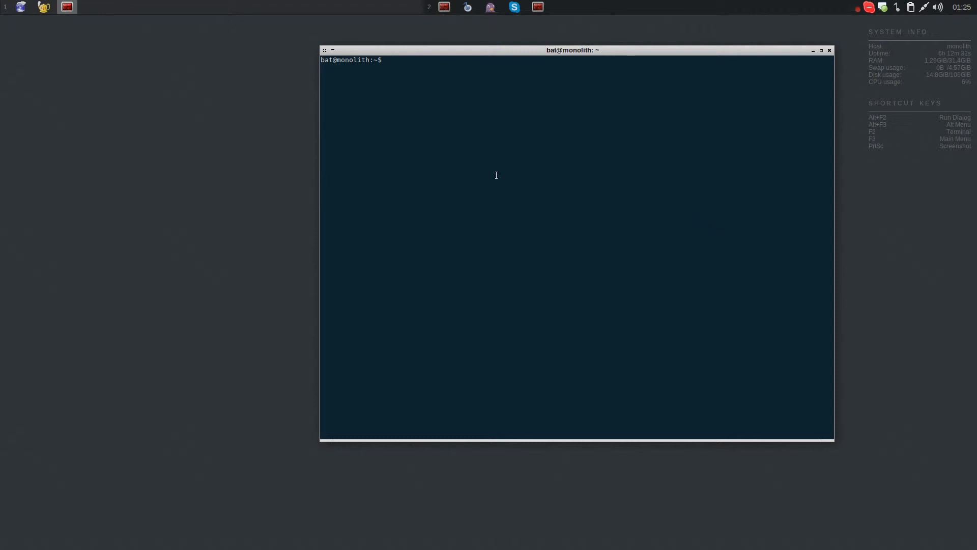
mouse_move(586, 160)
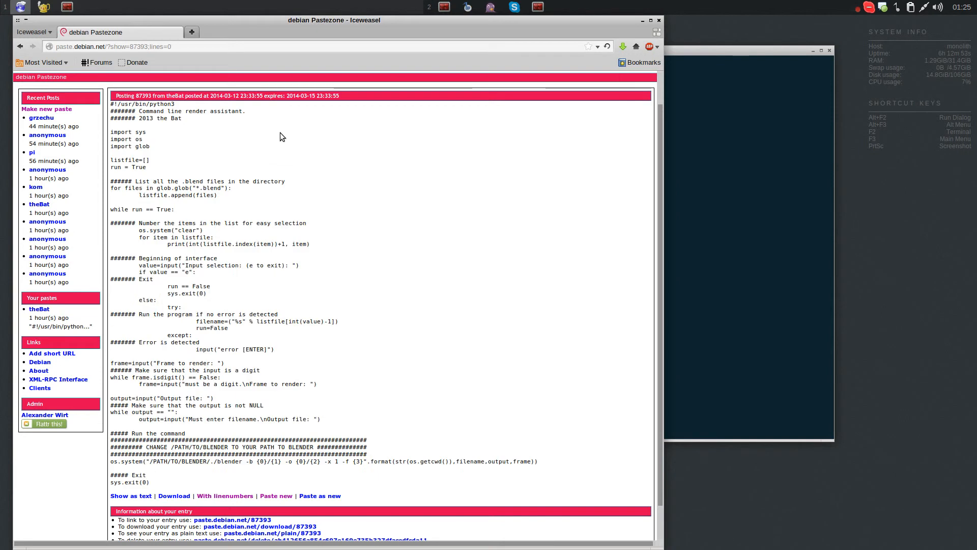
Step: Start a vim session on a new brender file for the render script
scroll(down, 3)
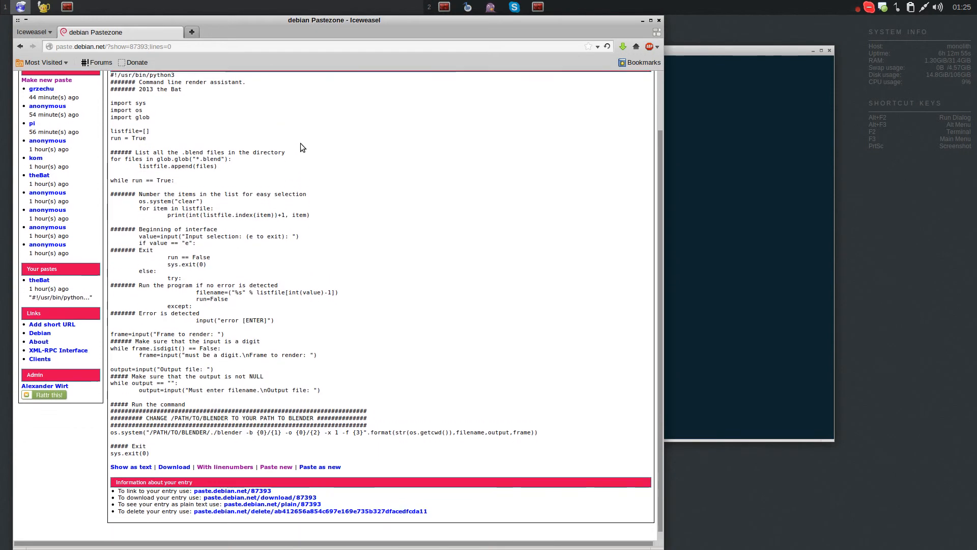
scroll(down, 3)
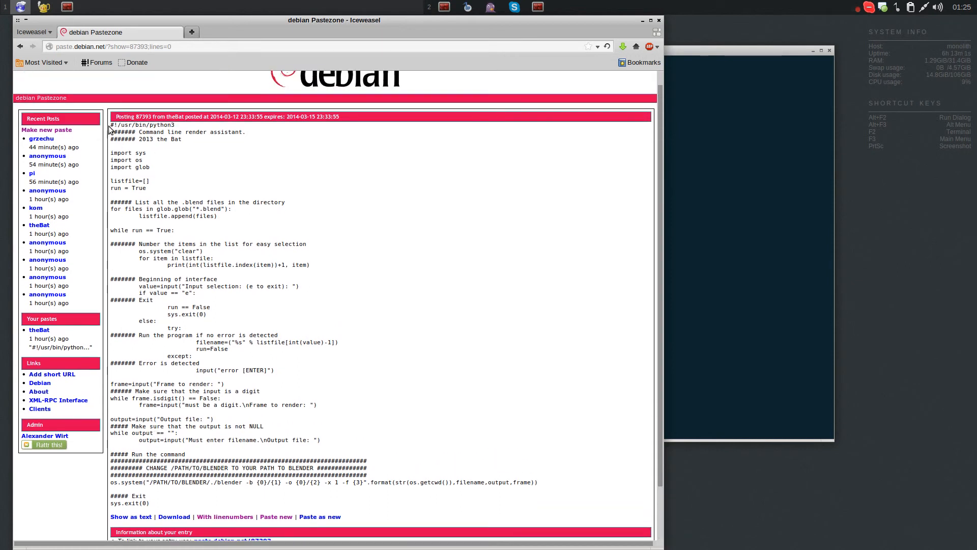
mouse_move(349, 293)
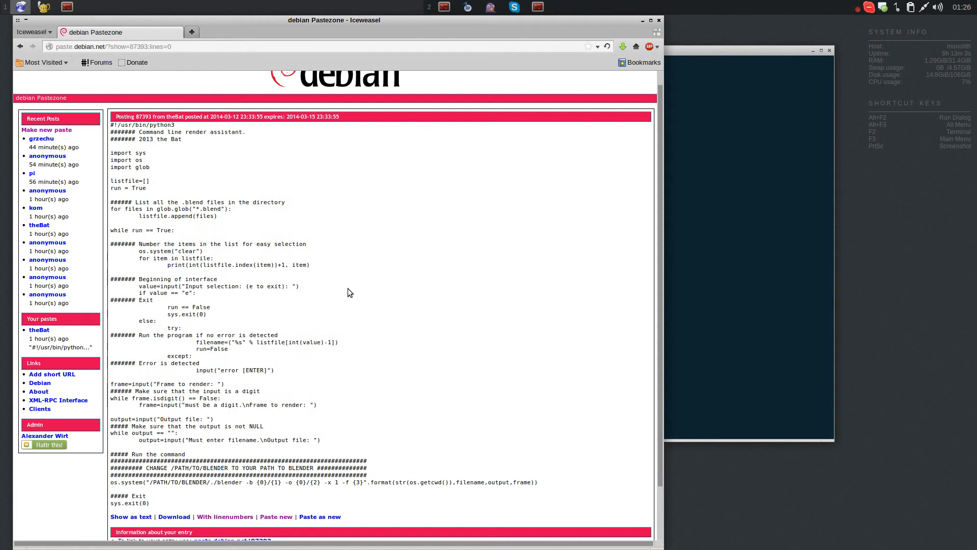
mouse_move(190, 183)
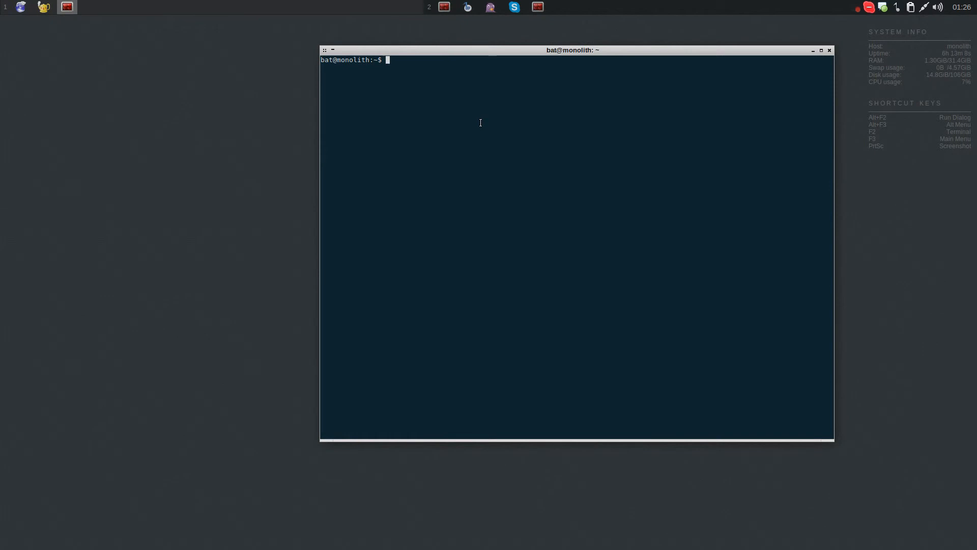
text(vim brender)
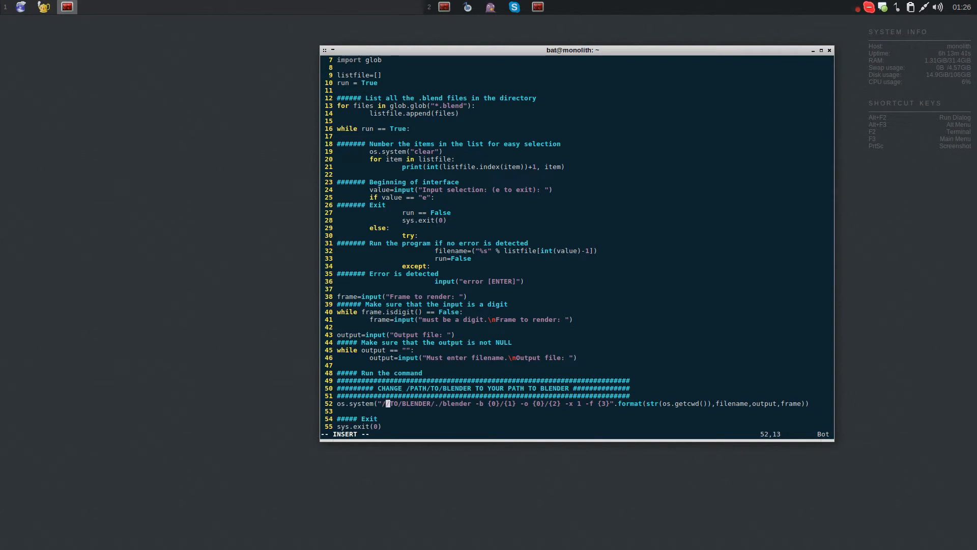
Step: Point the script's Blender call at /usr/bin/blender2.69, then save and quit
text(usr)
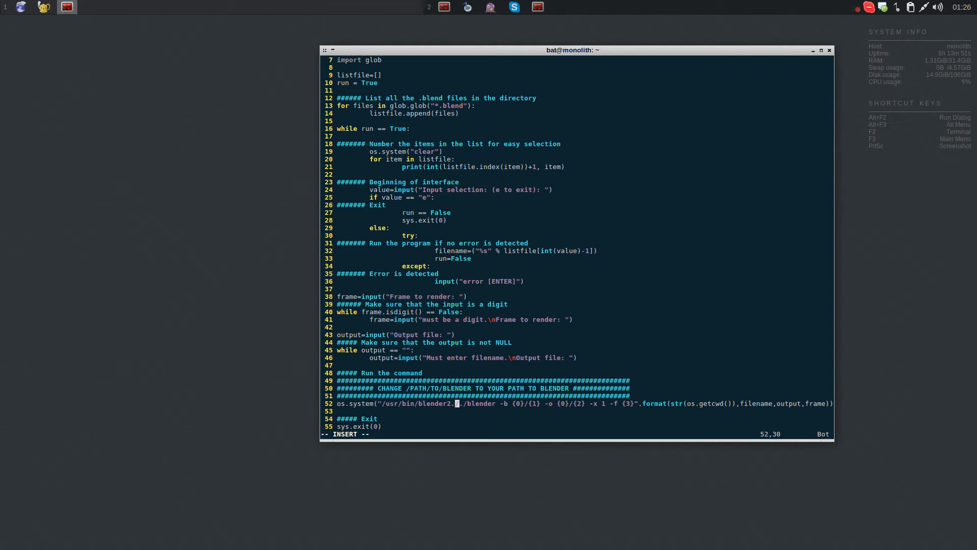
text(69)
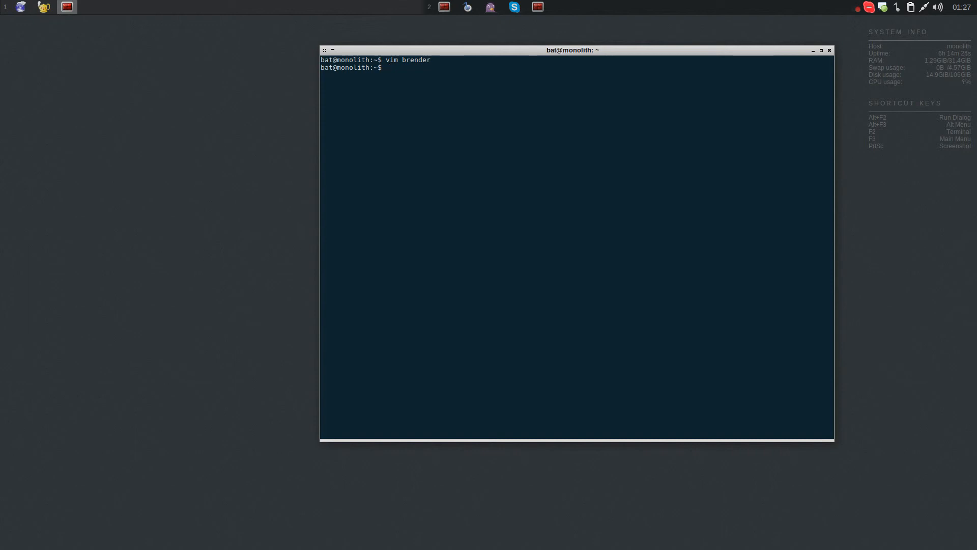
Step: Move the brender script into /usr/bin with sudo
text(sudo)
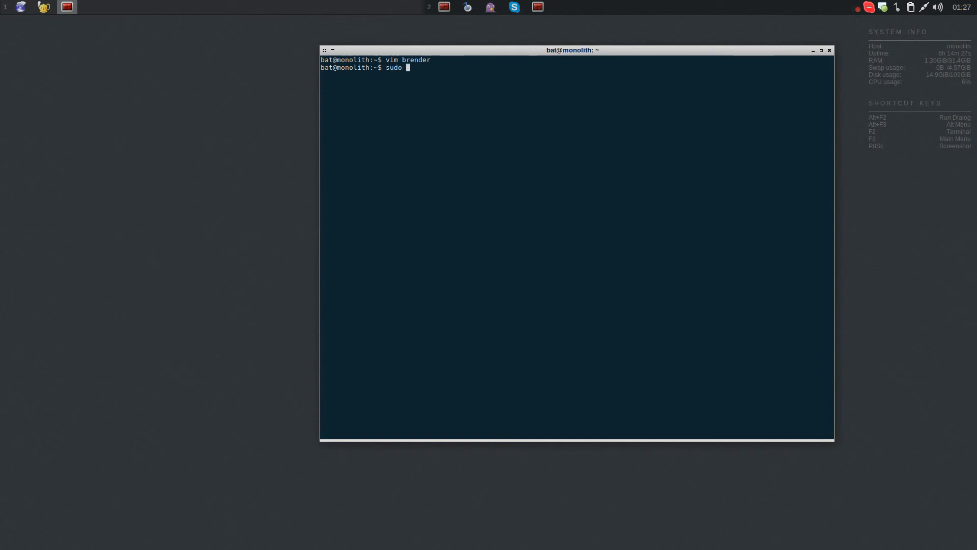
text(mv brender /usr/bin)
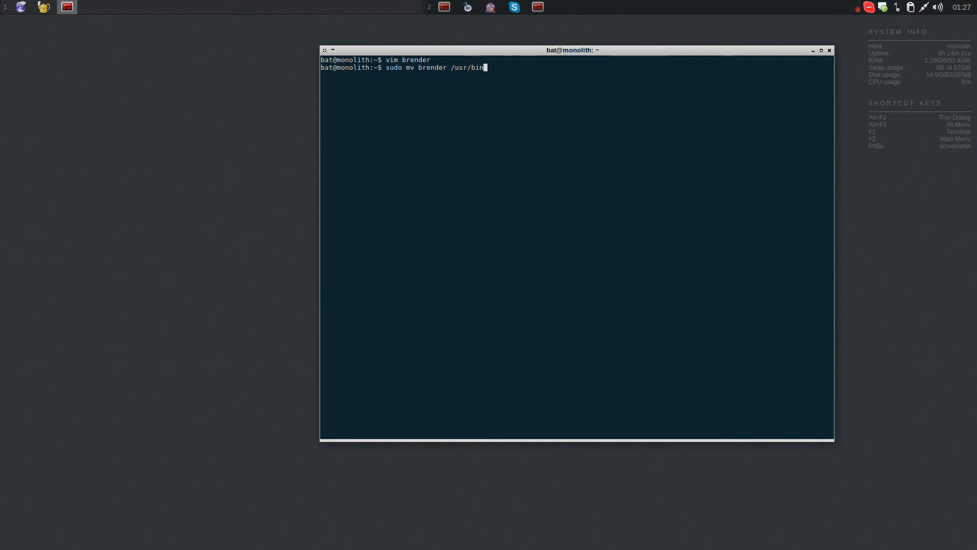
text(/brender)
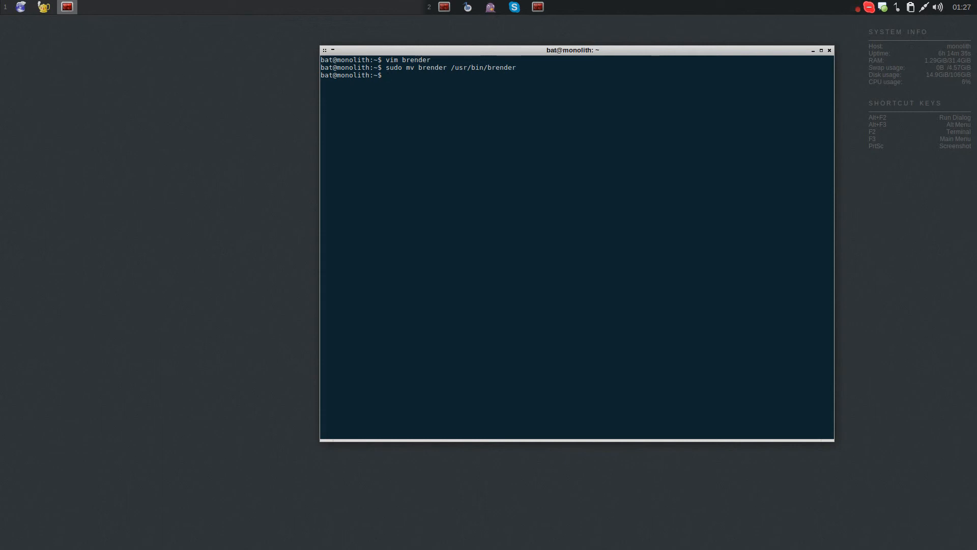
Step: Make /usr/bin/brender executable with sudo chmod +x and begin changing to the root directory
text(sudo chmod +x)
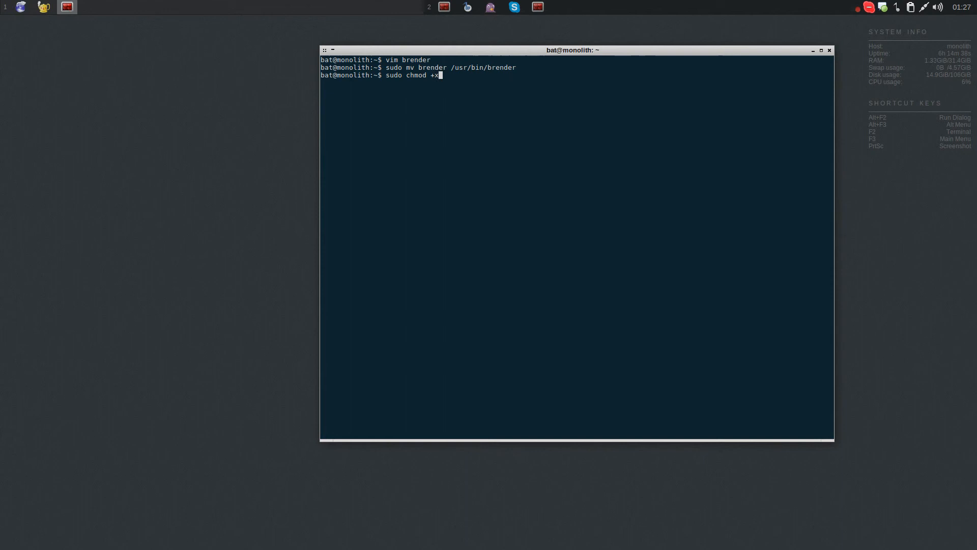
text(/us)
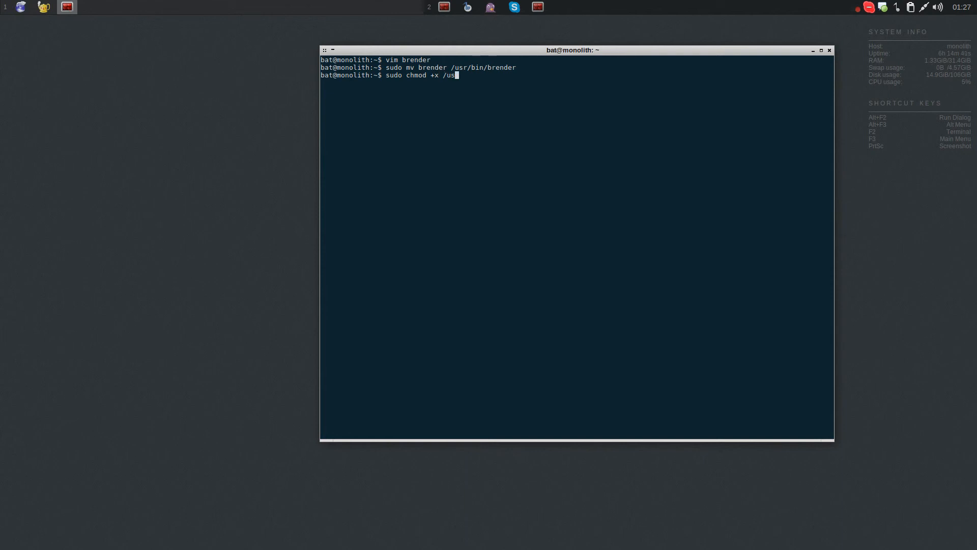
text(r)
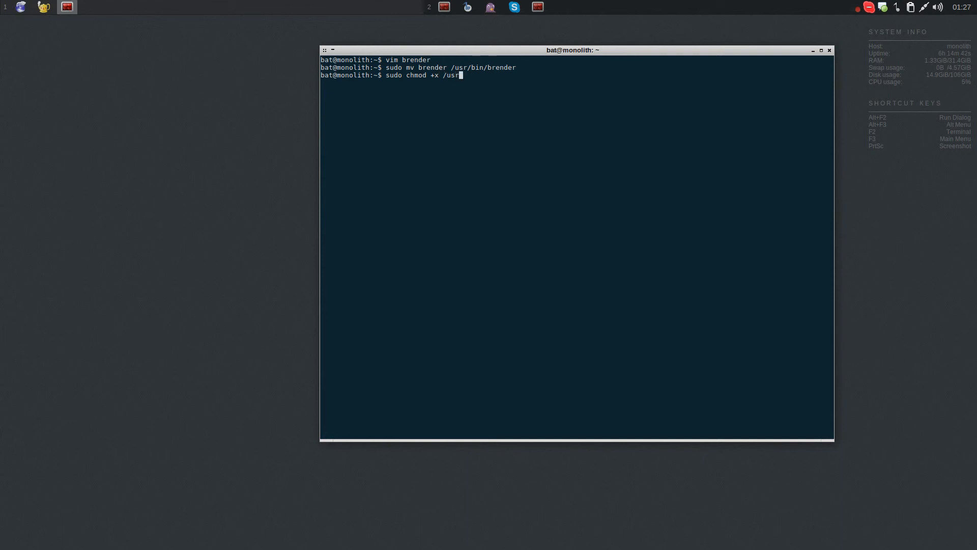
text(bin/)
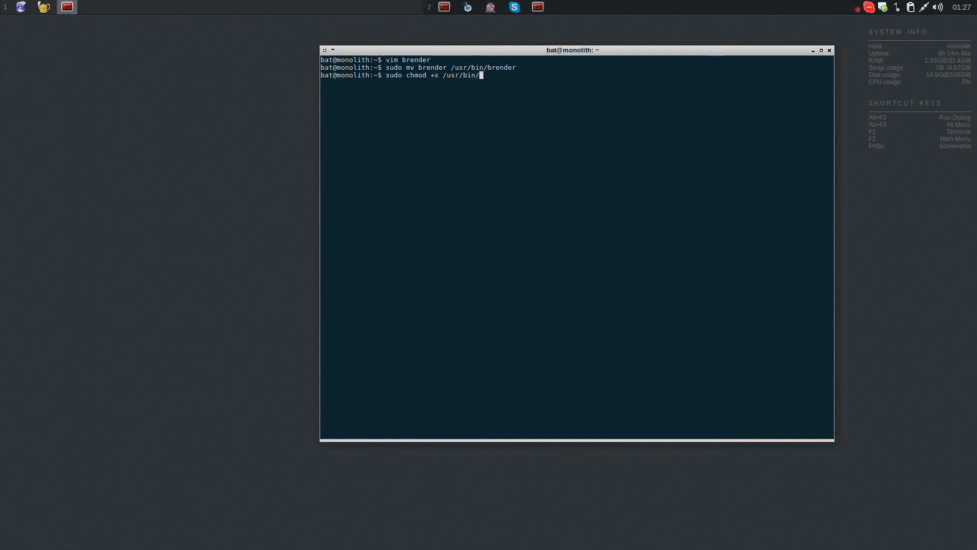
text(brender)
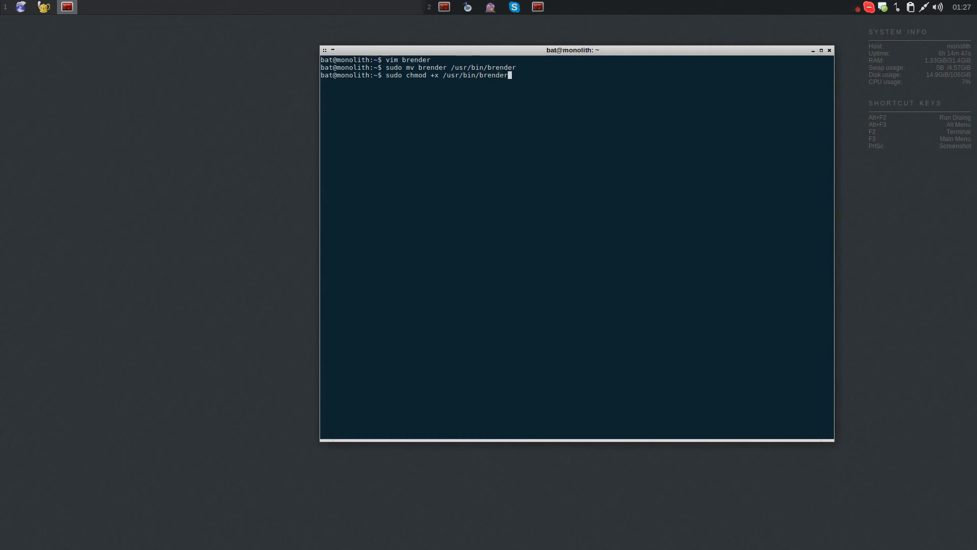
key(Return)
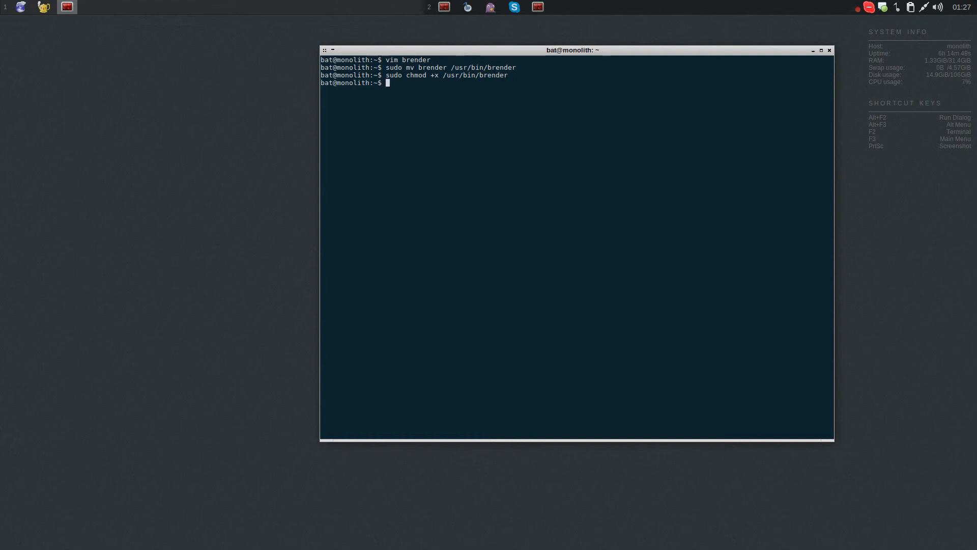
text(cd /)
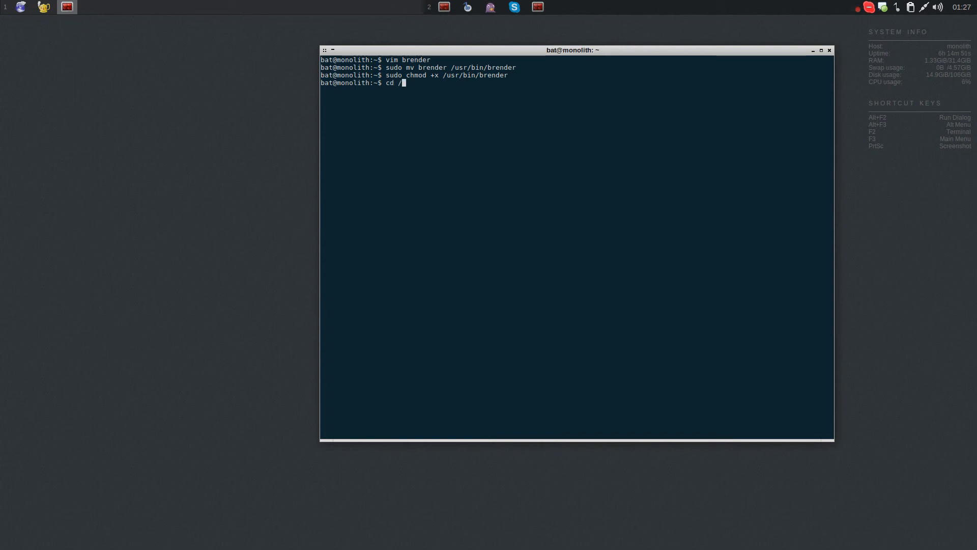
Step: Go to /media/storage/Blender/test and launch brender, choosing test.blend
text(media/)
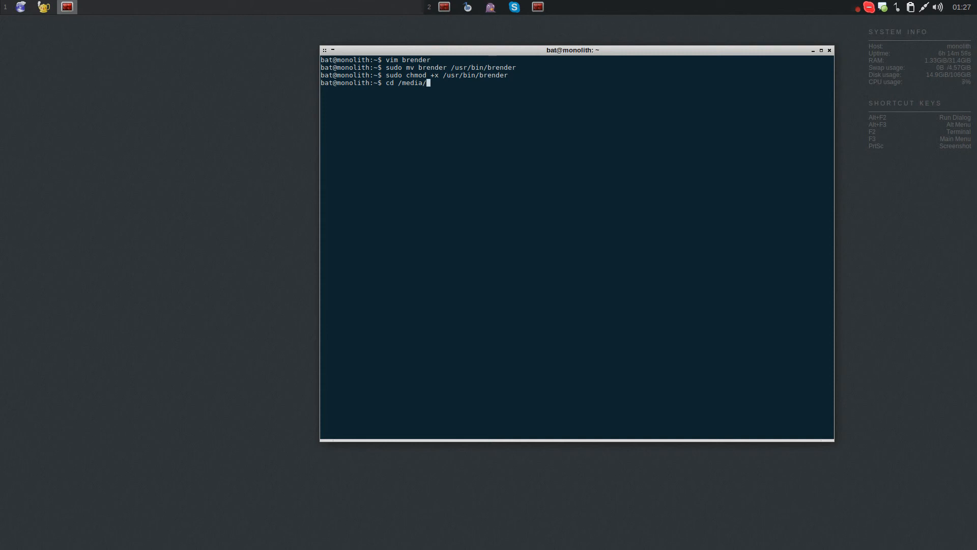
text(storage)
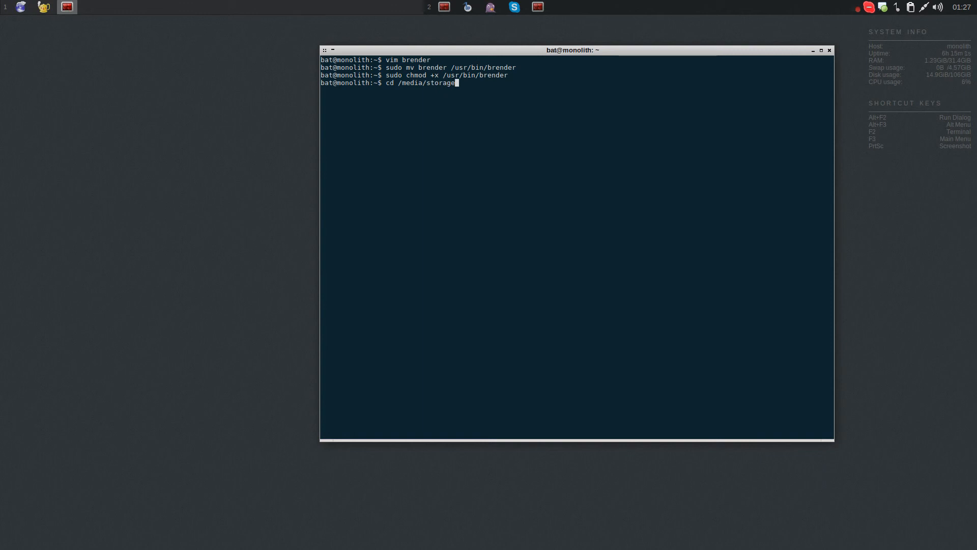
text(Blender/test)
text(ls)
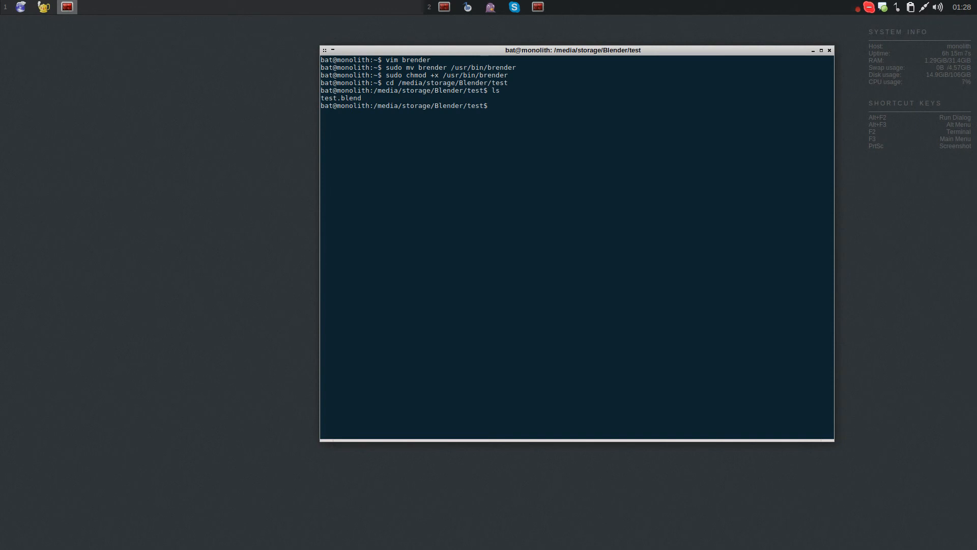
text(brender)
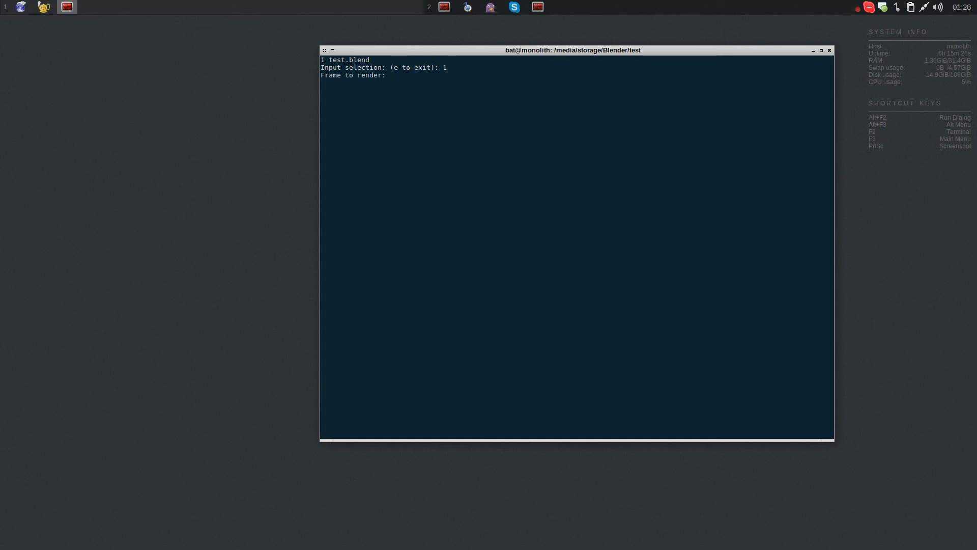
Step: Render frame 1 as testrender, then list the folder showing testrender0001.tif
text(1)
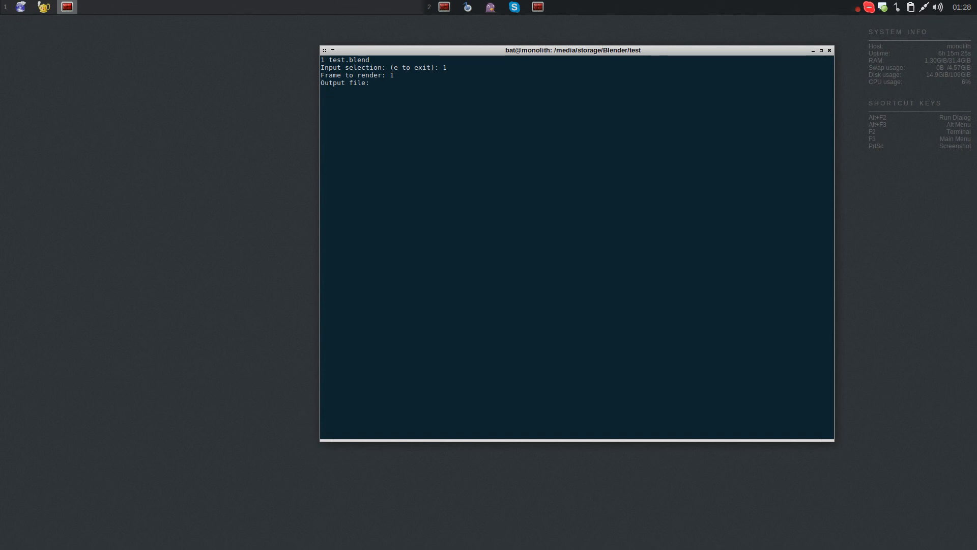
text(testrender)
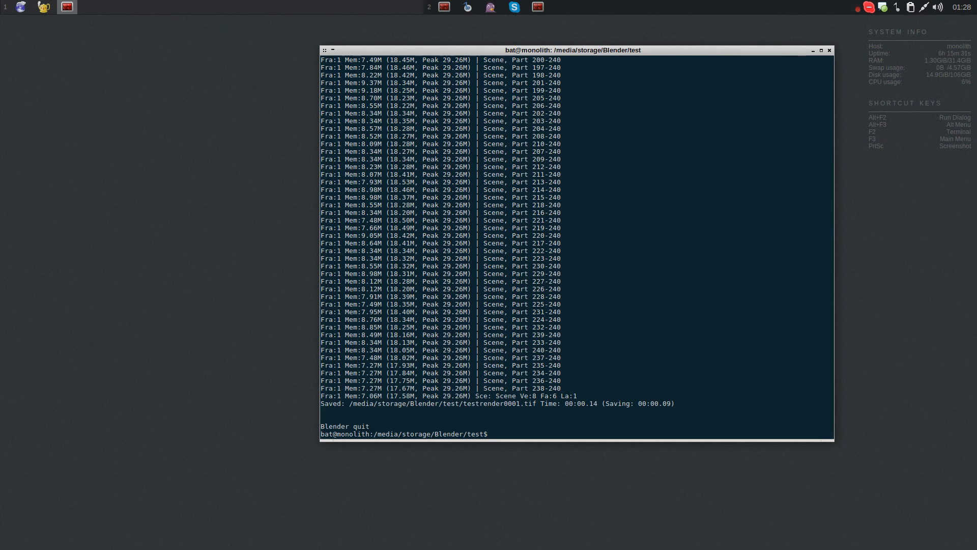
text(ls)
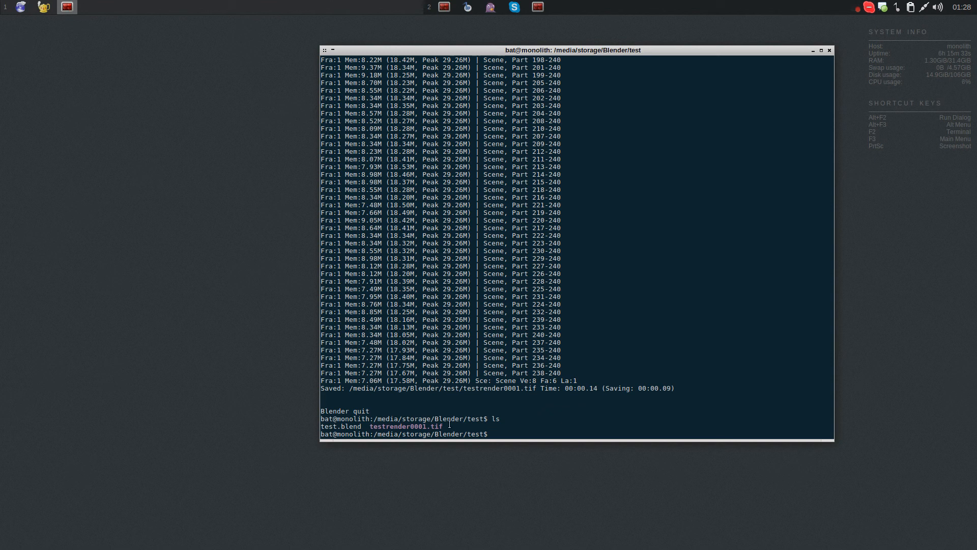
double_click(404, 426)
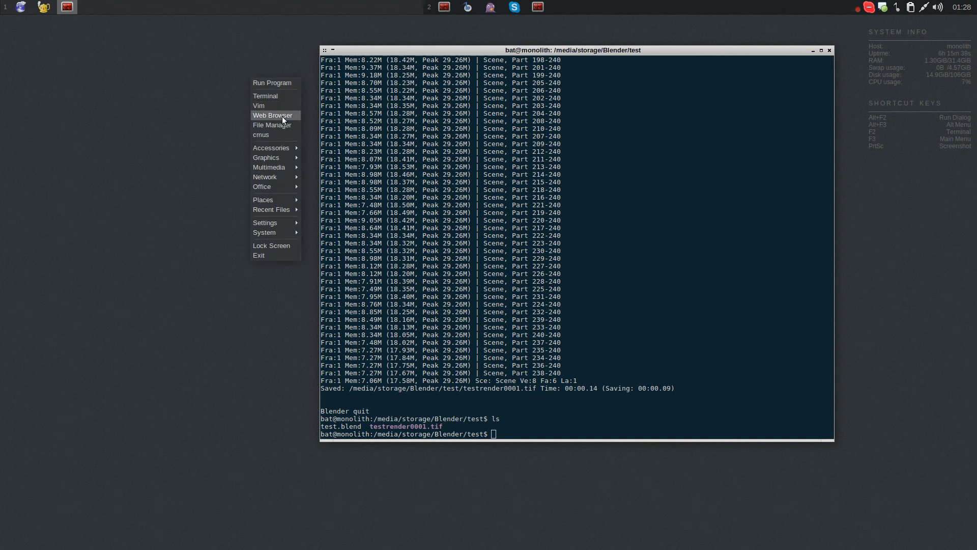
Step: Launch File Manager and view testrender0001.tif in the image viewer
click(272, 125)
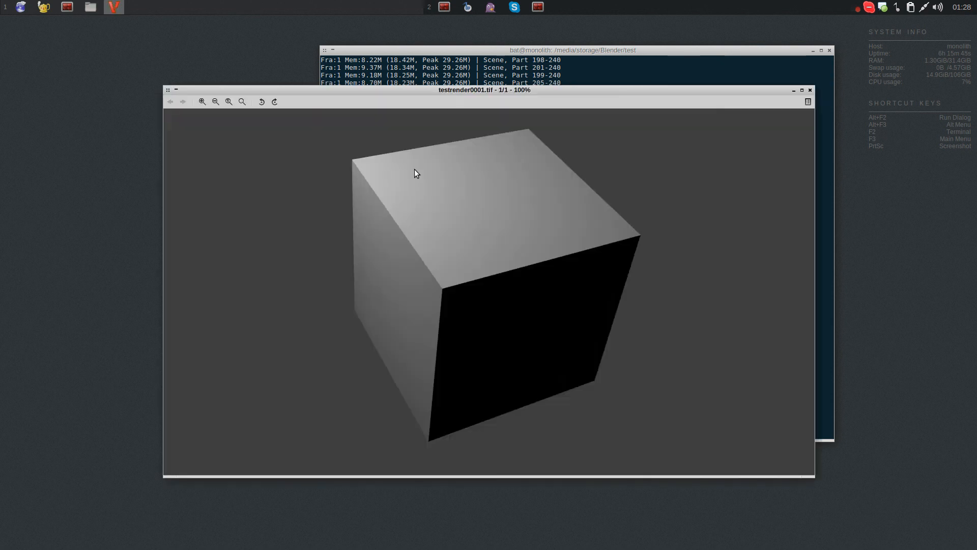
mouse_move(618, 275)
text(ls)
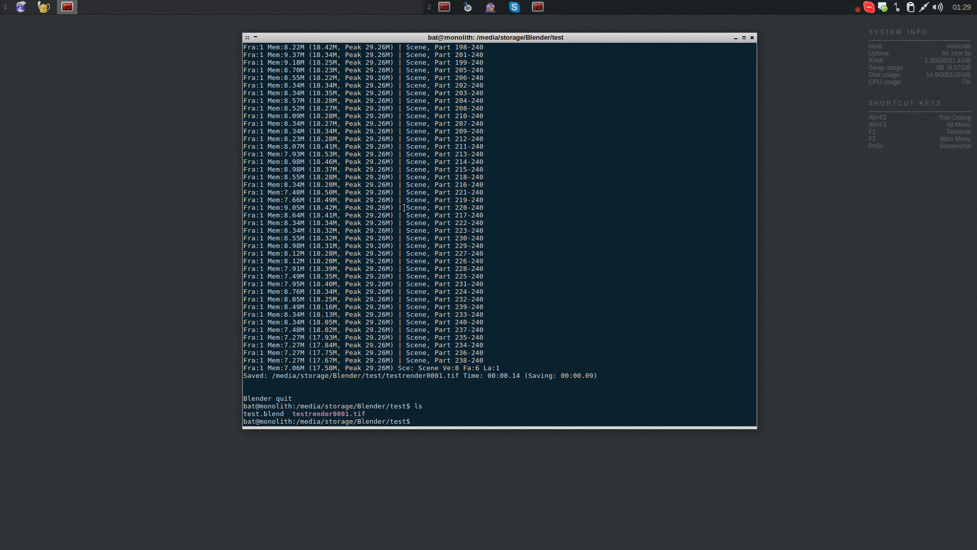
mouse_move(618, 218)
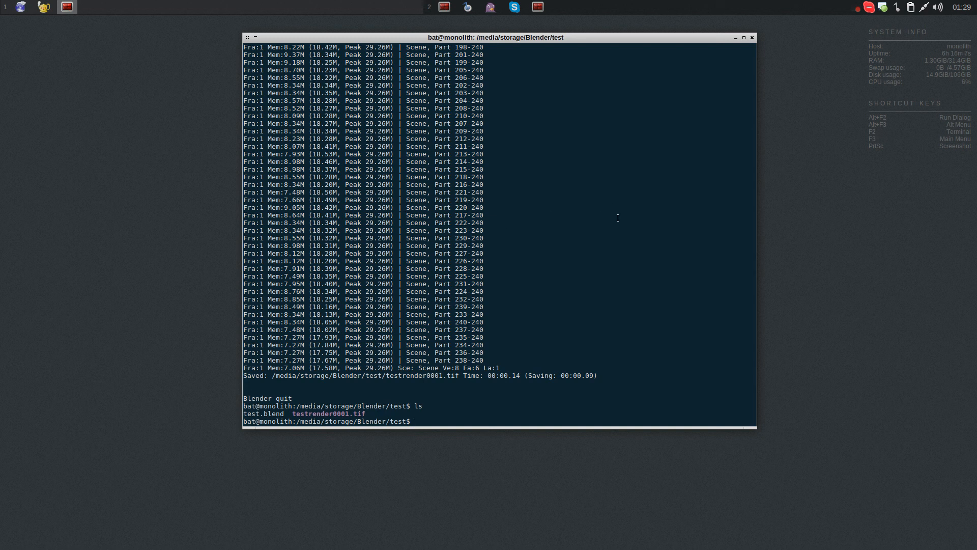